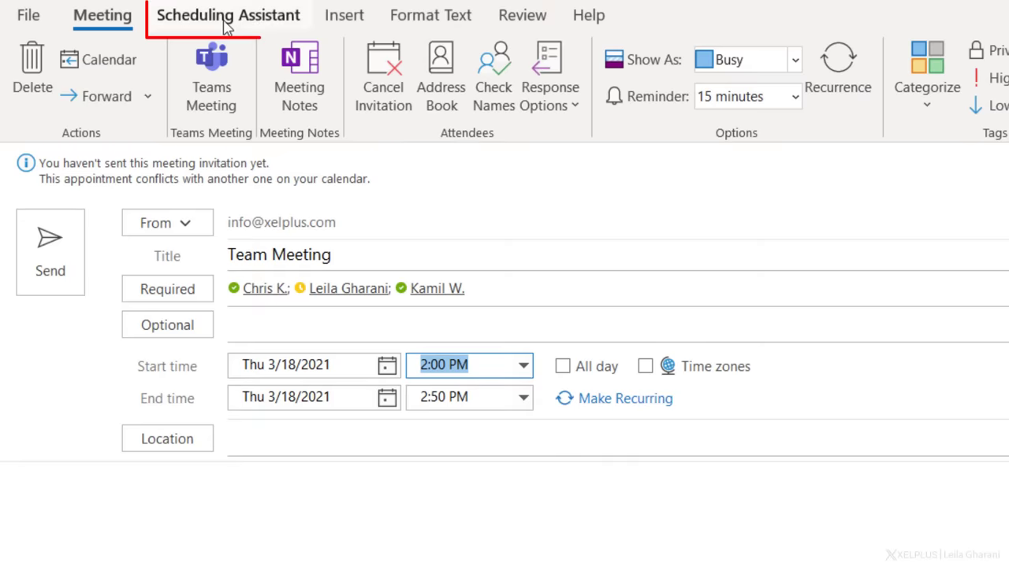
Show the Team Meeting's Scheduling Assistant with attendee availability for Thursday, March 18, 2021.
left_click(228, 15)
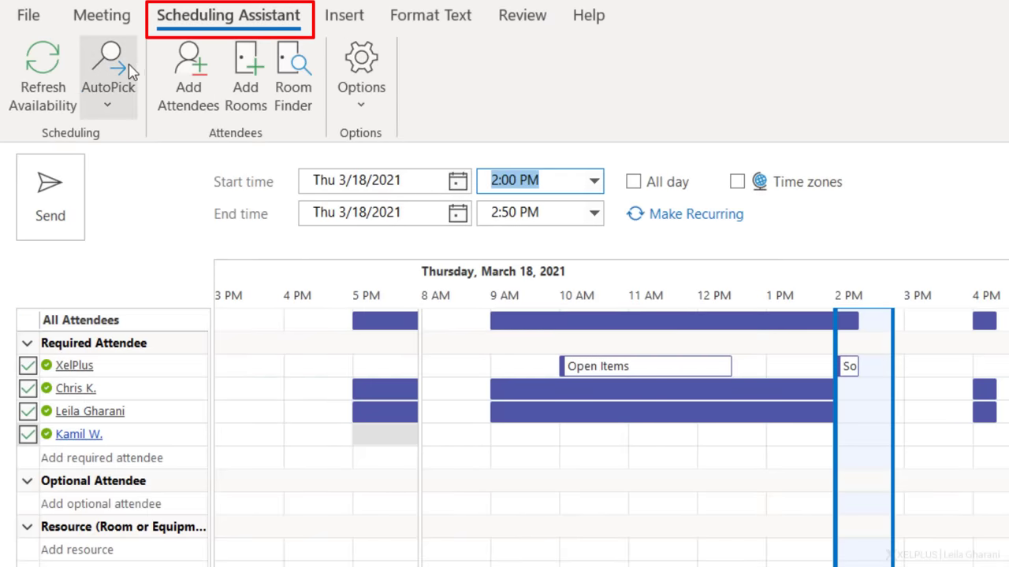